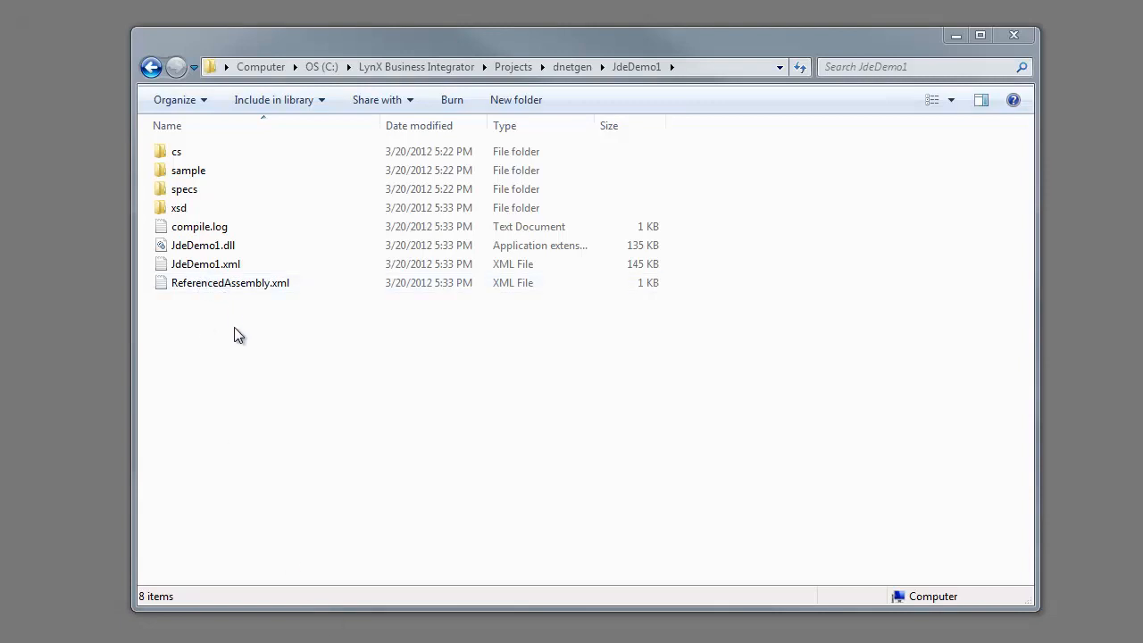
- Browse the generated JdeDemo1 folder, its JdeDemo1.dll and the xsd schema folder in Explorer
{"action": "left_click", "coordinate": [203, 245]}
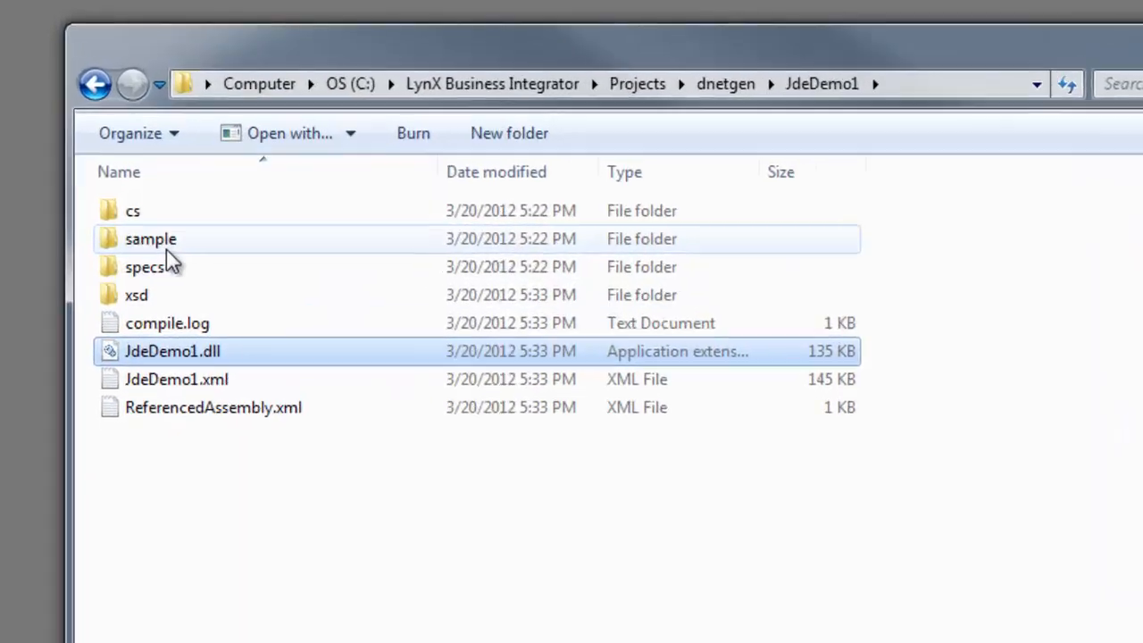
{"action": "double_click", "coordinate": [150, 239]}
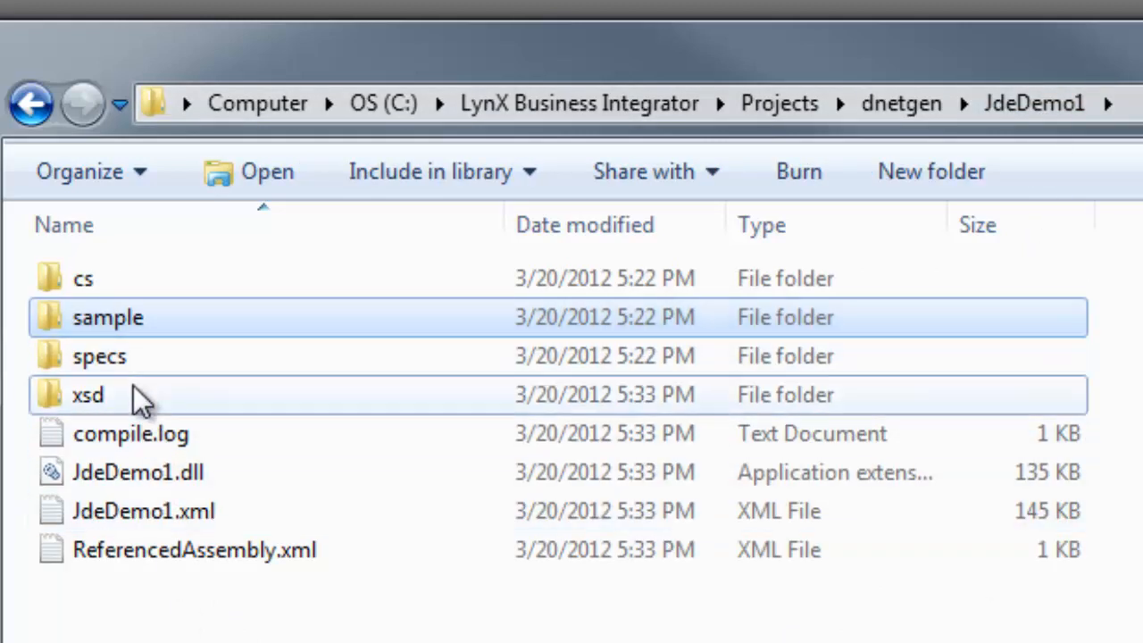
{"action": "double_click", "coordinate": [88, 394]}
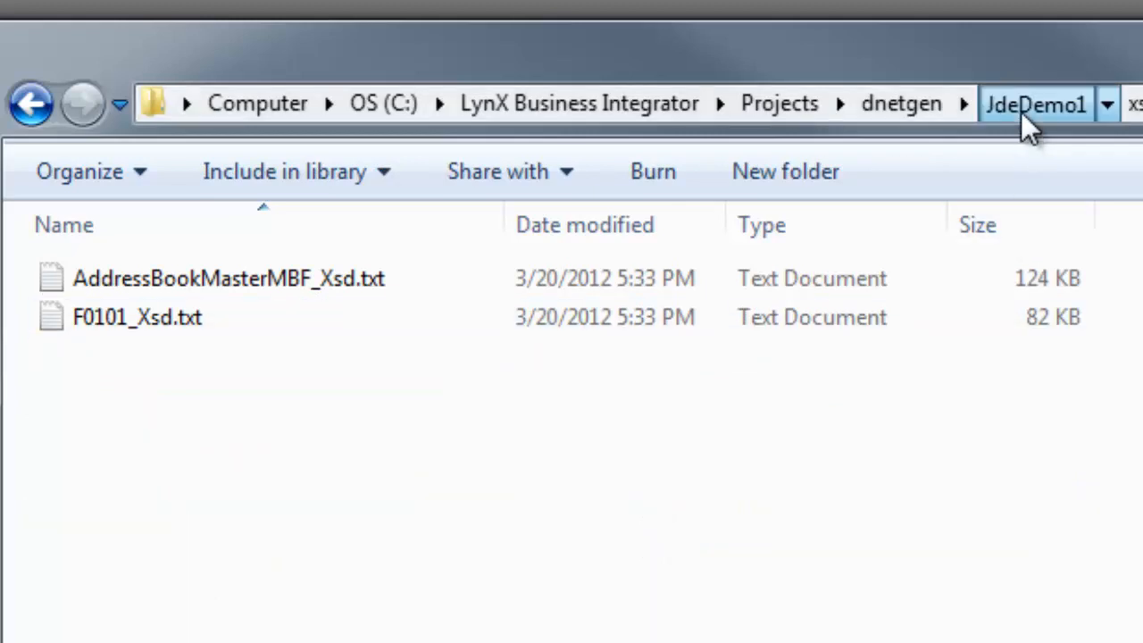
{"action": "left_click", "coordinate": [1035, 104]}
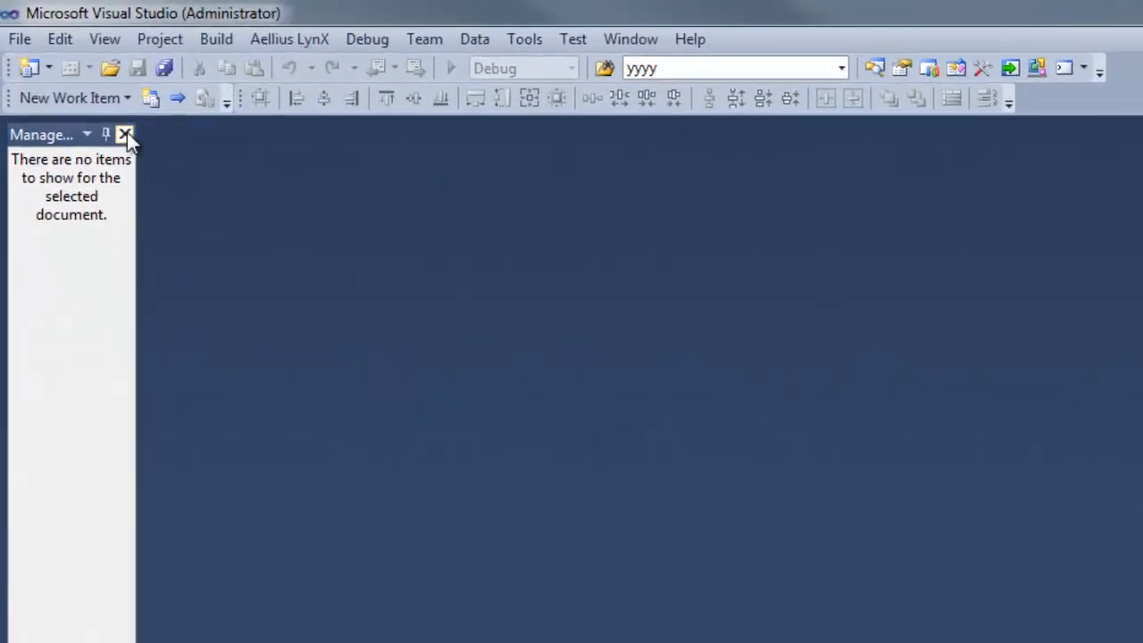
- Create a new Aellius Lynx.Net Business Process project named ERP.EOne.Demo1
{"action": "left_click", "coordinate": [18, 40]}
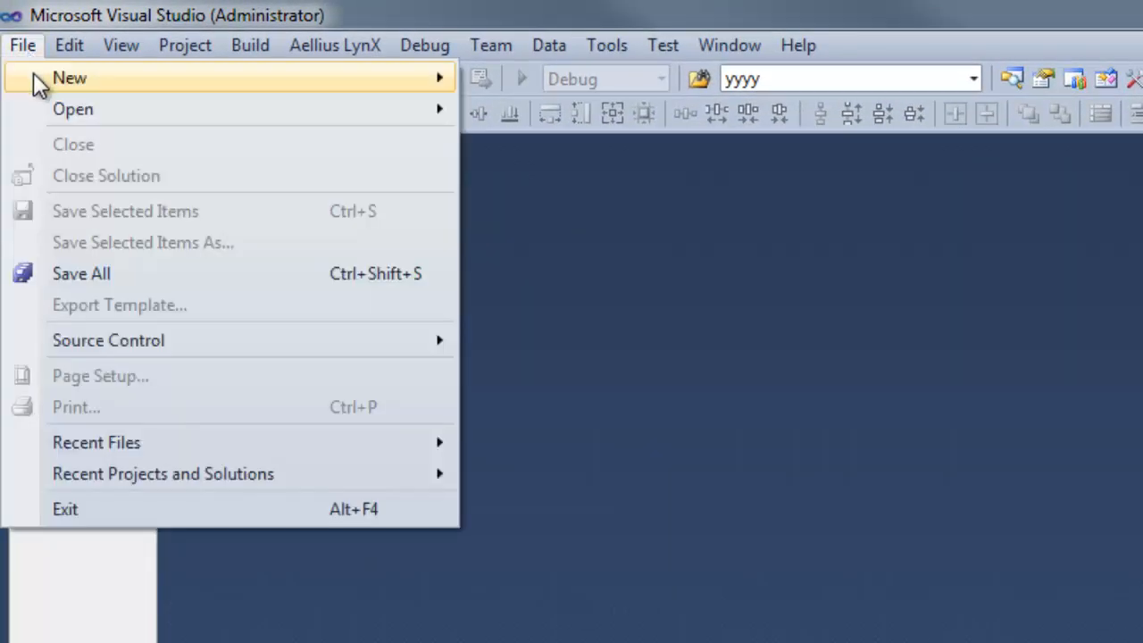
{"action": "left_click", "coordinate": [69, 79]}
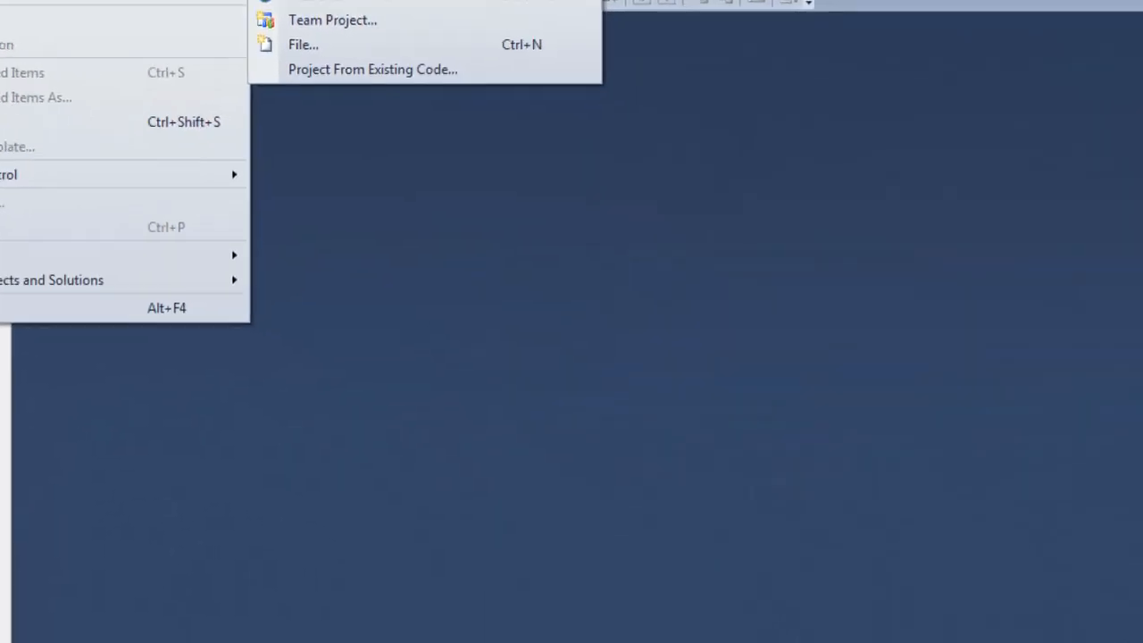
{"action": "left_click", "coordinate": [304, 43]}
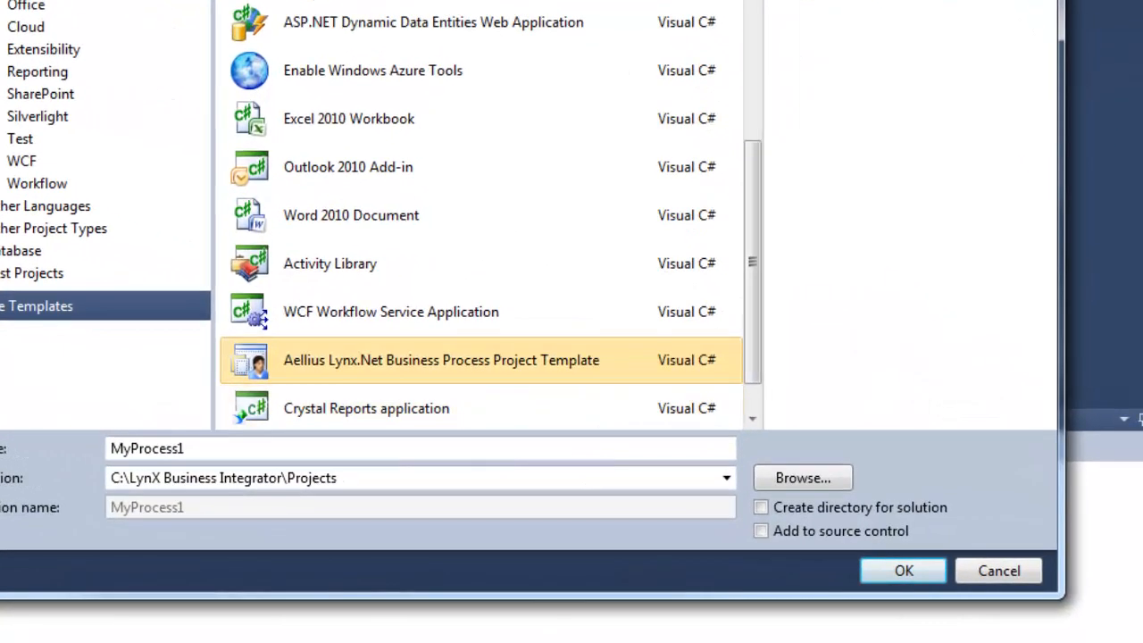
{"action": "left_click", "coordinate": [286, 449]}
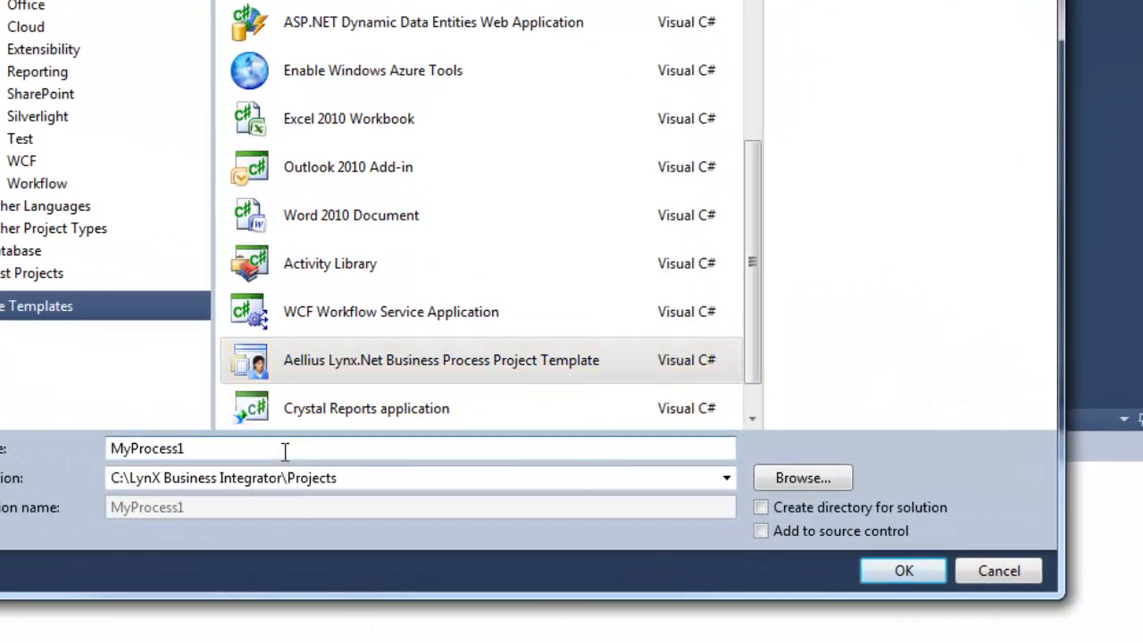
{"action": "type", "text": "ERP.EOne.Demo1"}
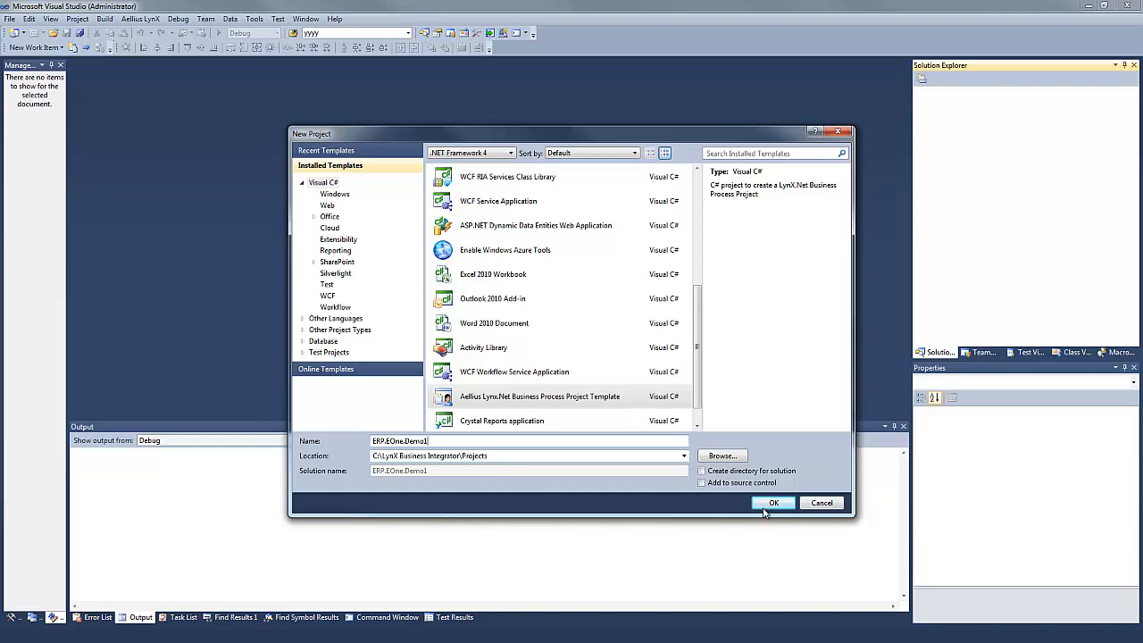
{"action": "left_click", "coordinate": [774, 502]}
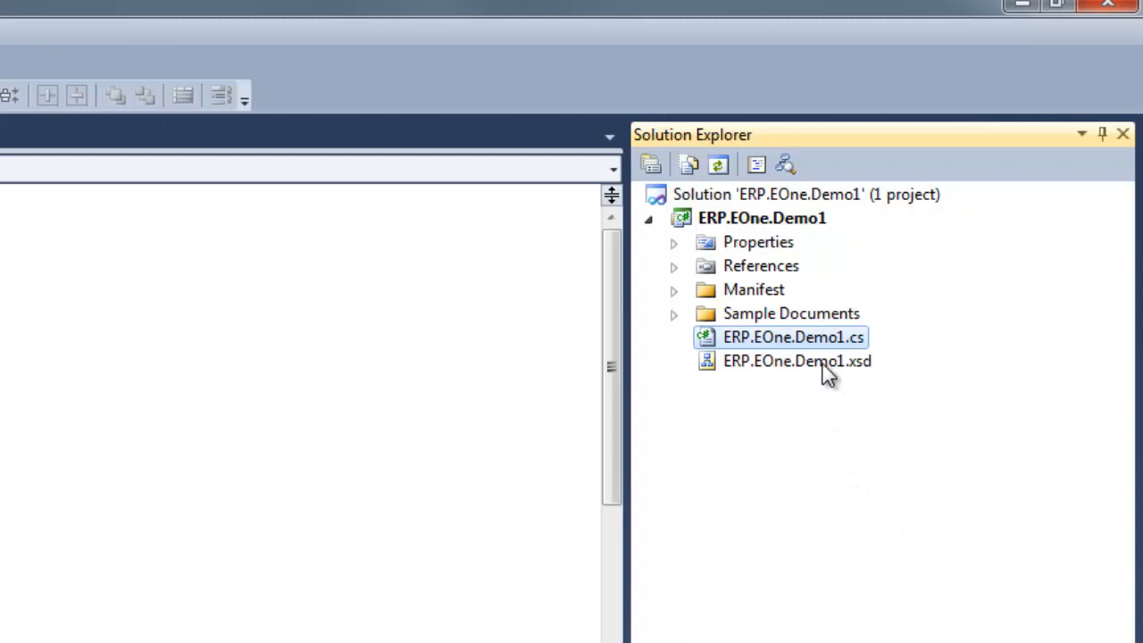
- Add dnetgen\JdeDemo1\JdeDemo1.dll as a project reference via Add Reference
{"action": "right_click", "coordinate": [761, 265]}
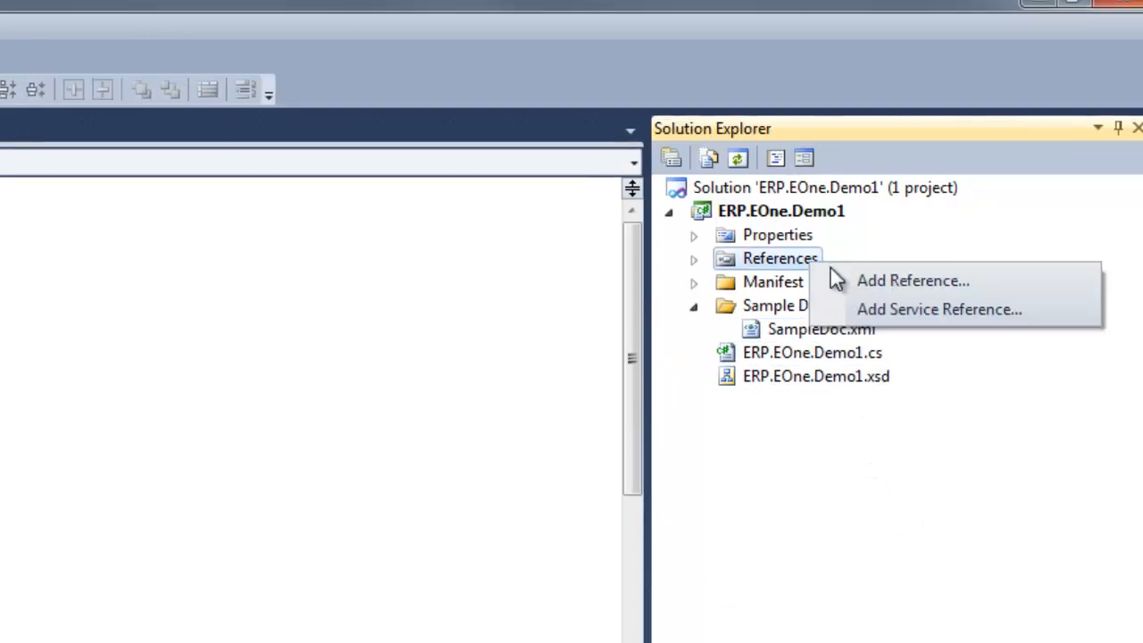
{"action": "left_click", "coordinate": [911, 280]}
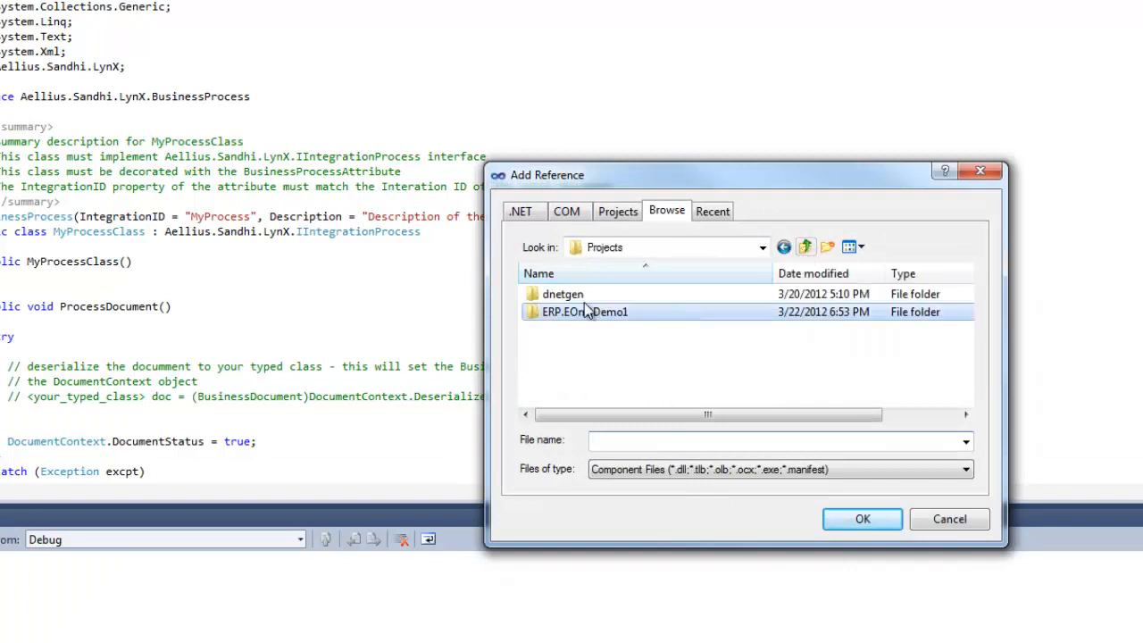
{"action": "double_click", "coordinate": [563, 293]}
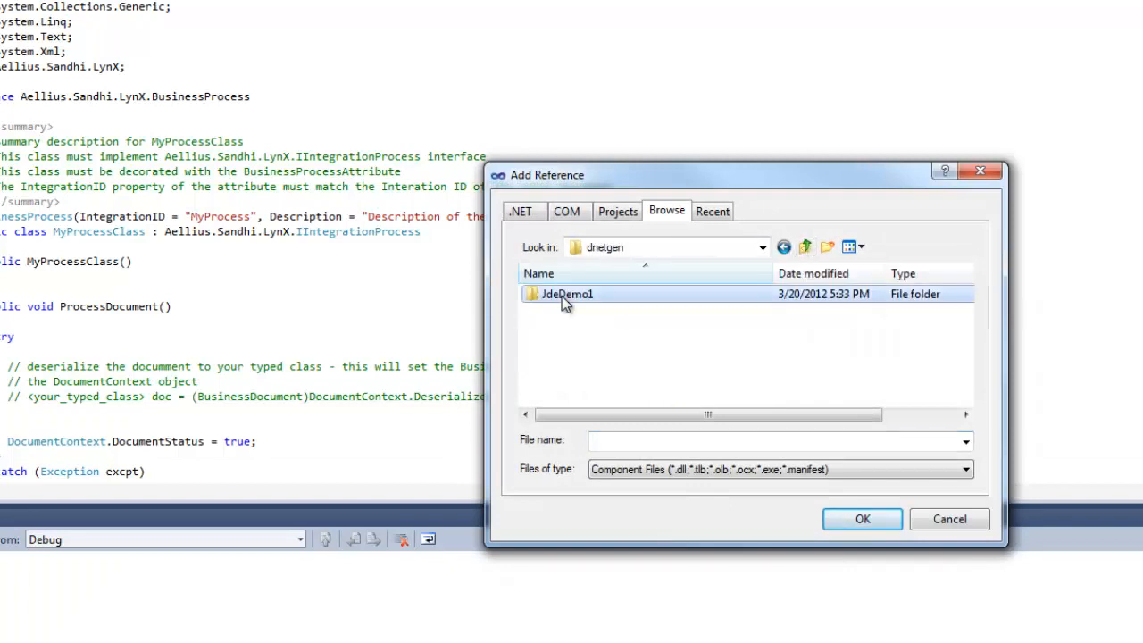
{"action": "double_click", "coordinate": [568, 293]}
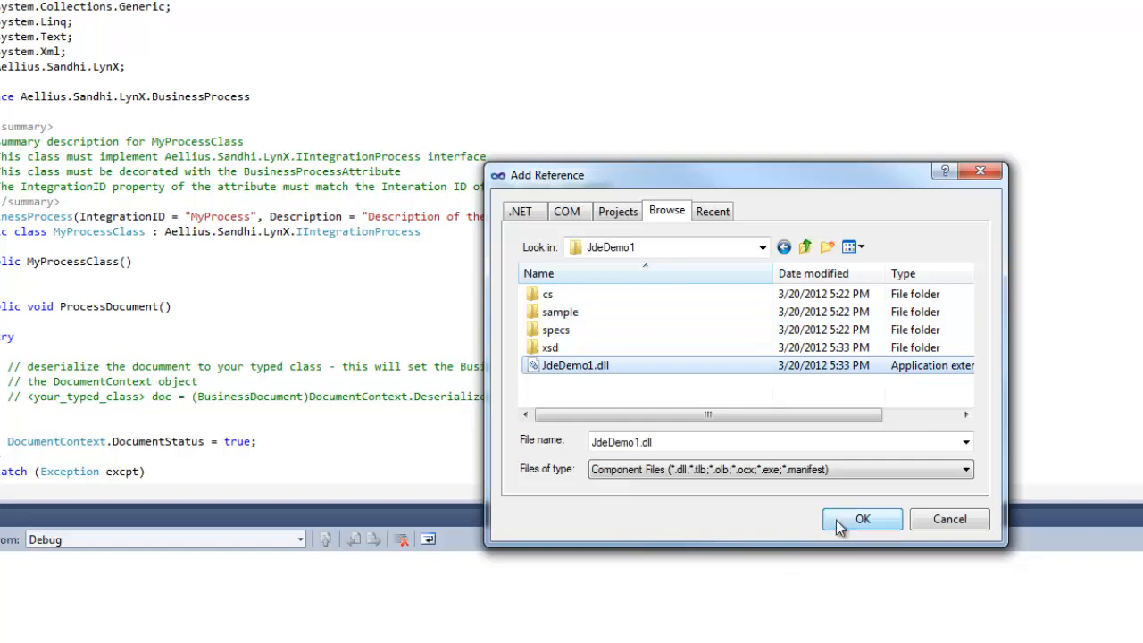
{"action": "left_click", "coordinate": [861, 519]}
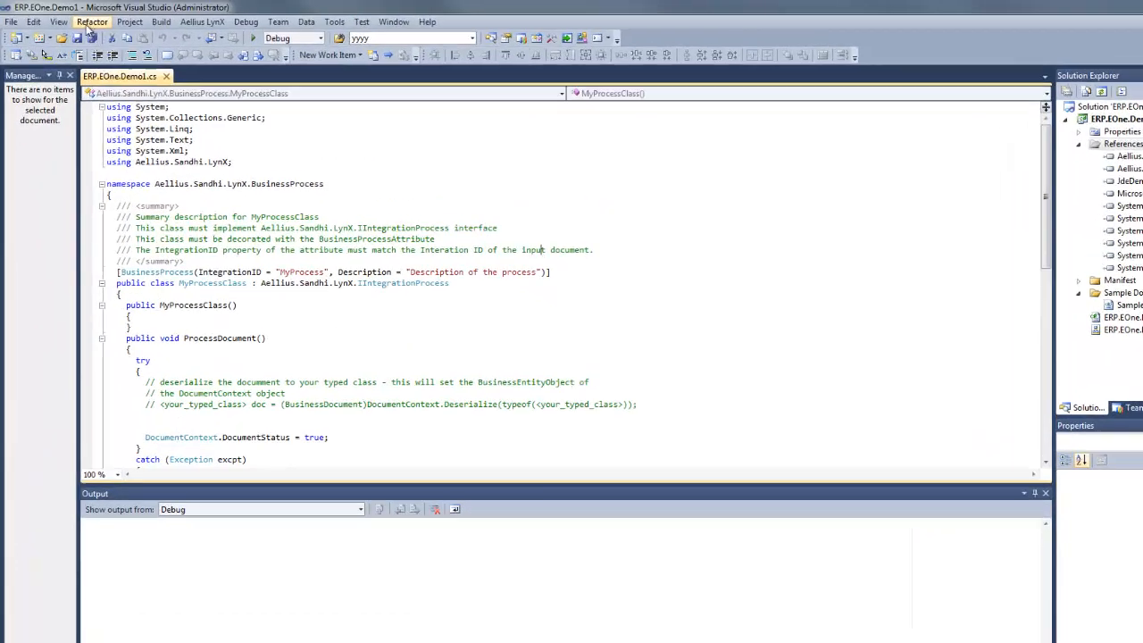
- Inspect the AddressBookMasterMBF class members from JdeDemo1 in the Object Browser
{"action": "left_click", "coordinate": [57, 22]}
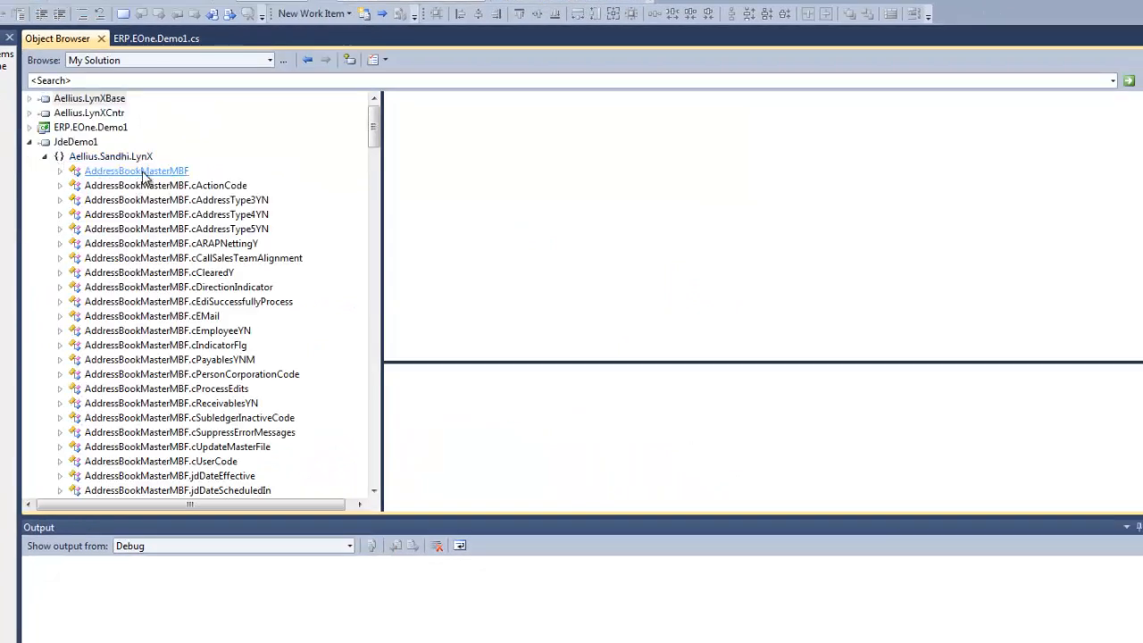
{"action": "left_click", "coordinate": [136, 172]}
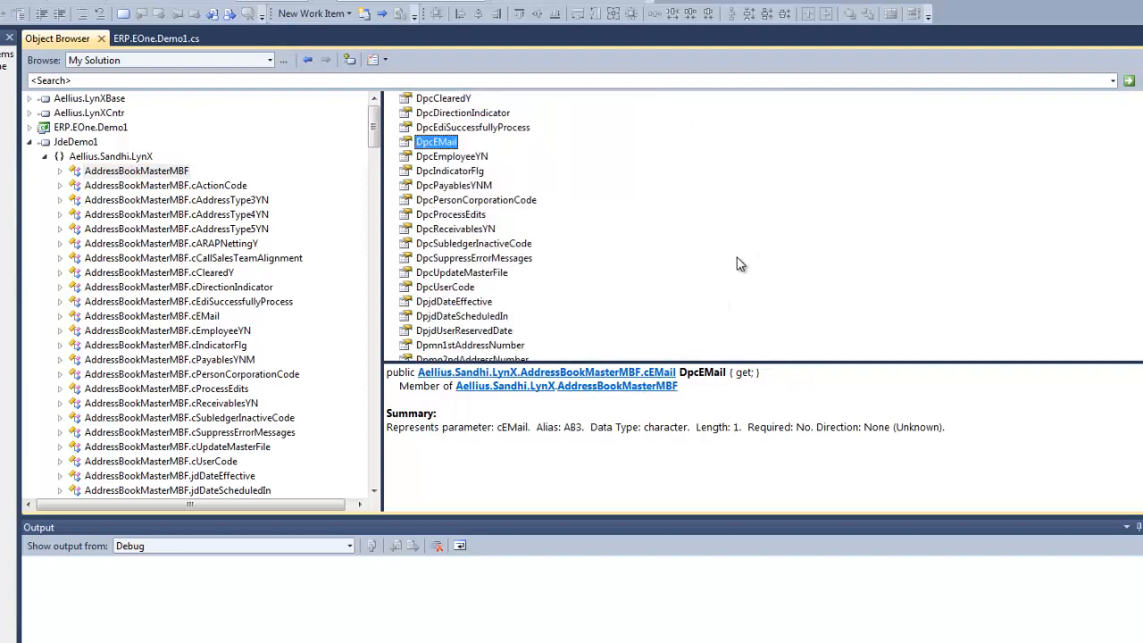
{"action": "scroll", "scroll_direction": "down", "scroll_amount": 3}
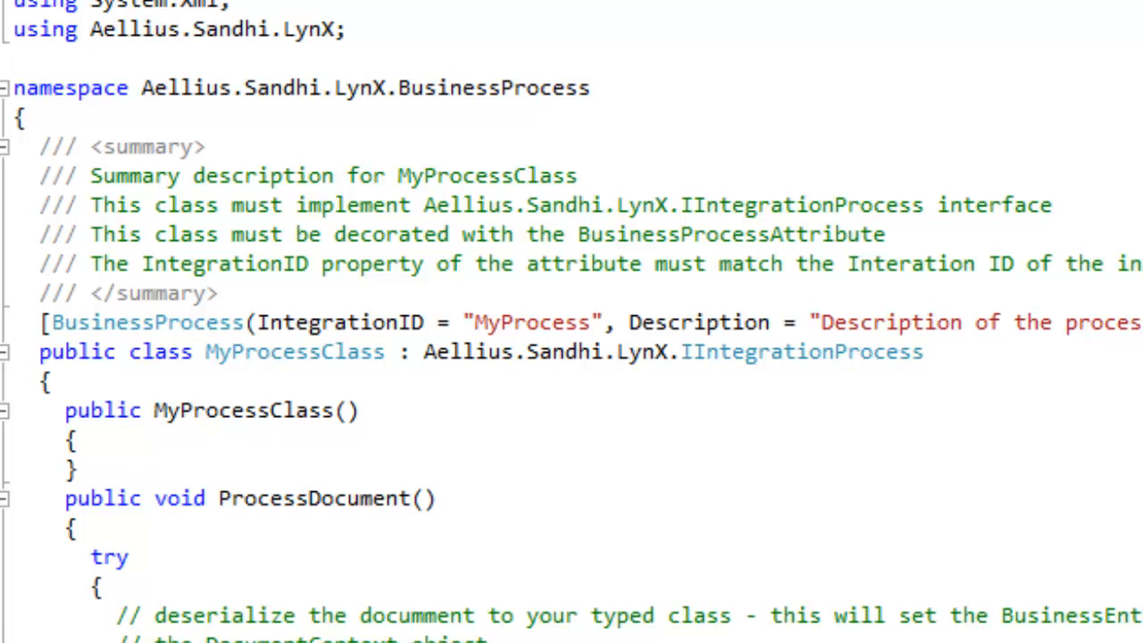
- In ProcessDocument create an AddressBookMasterMBF and set dpcUpdateMasterFile.InValue = 'A'
{"action": "type", "text": "AddressBookMasterMBF bsfn ="}
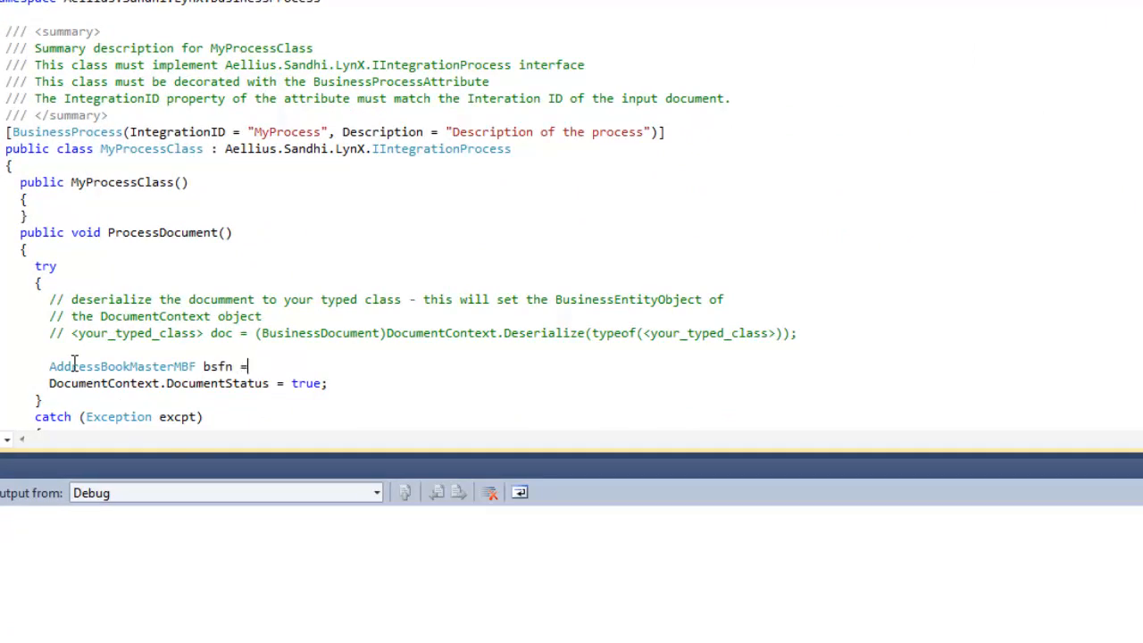
{"action": "type", "text": "new AddressBookMasterMBF();"}
{"action": "type", "text": "bsfn."}
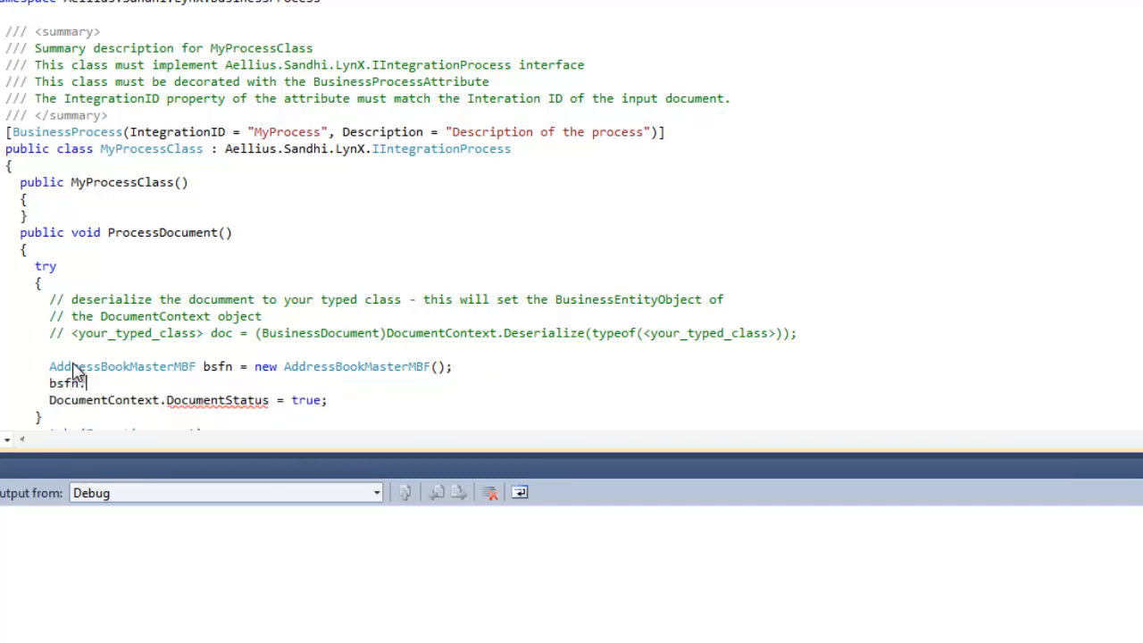
{"action": "type", "text": "dp"}
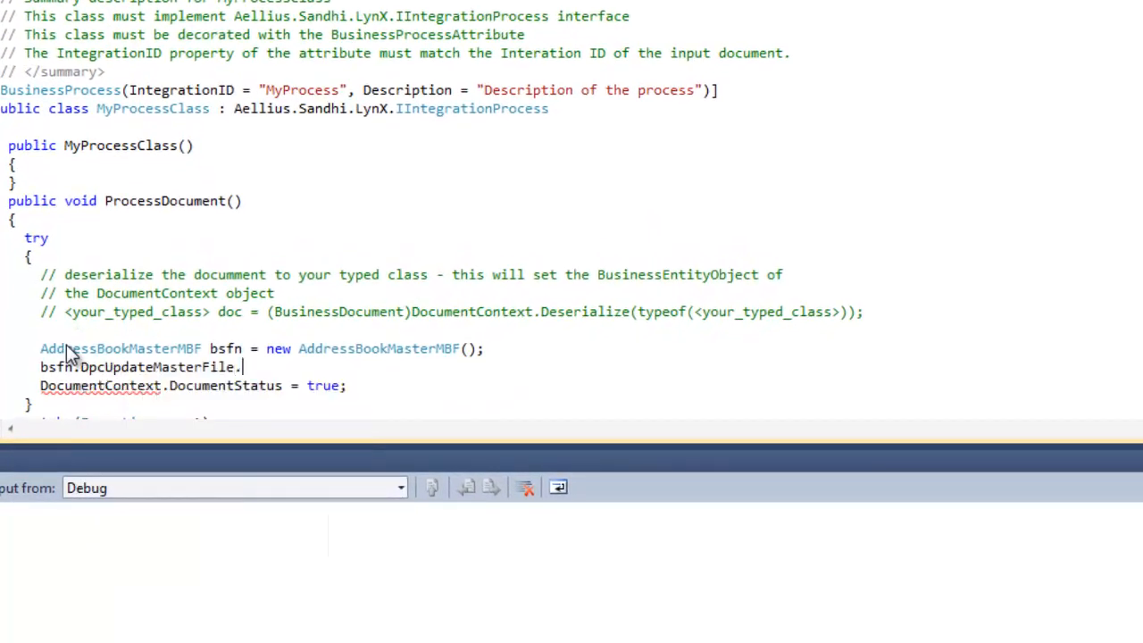
{"action": "type", "text": "InValue ="}
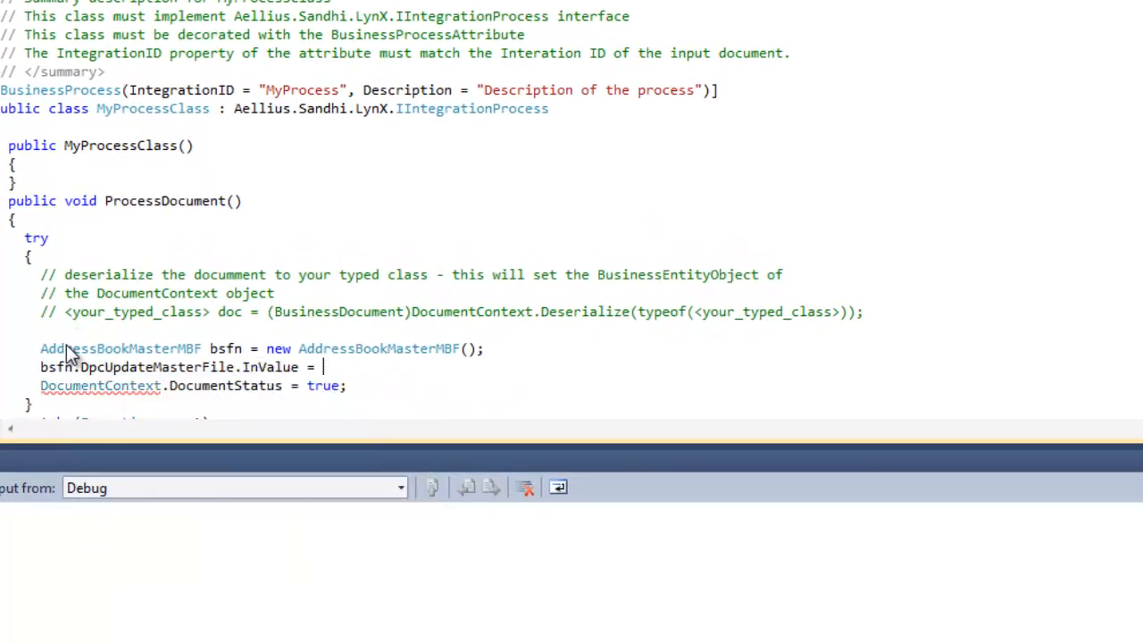
{"action": "type", "text": "'A'"}
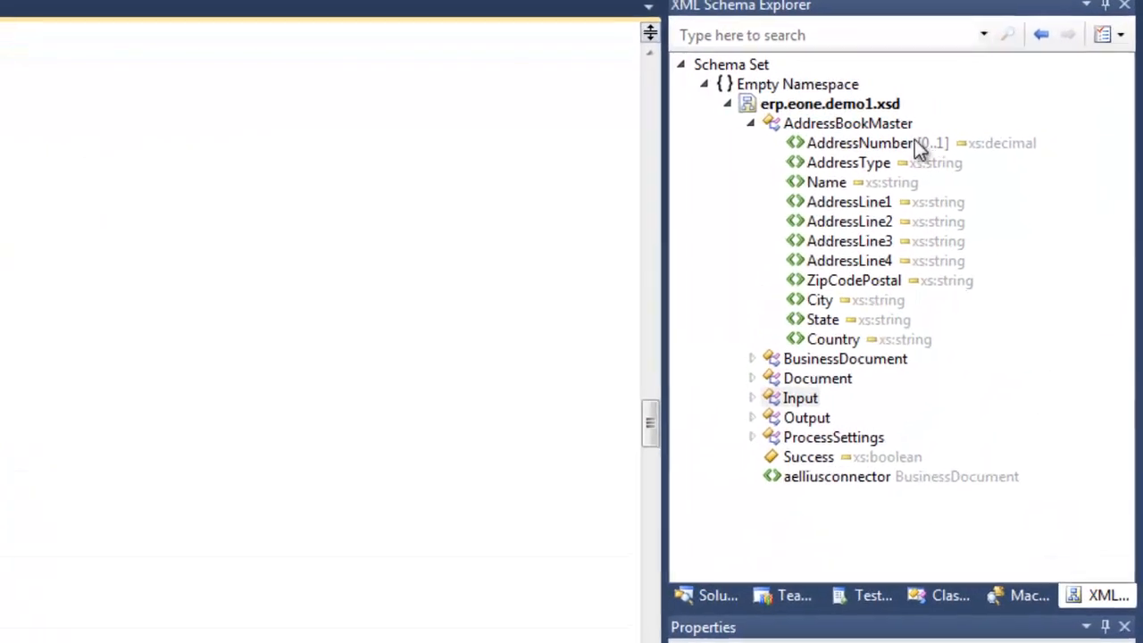
- Jump to AddressNumber in erp.eone.demo1.xsd and review the AddressType element definition
{"action": "left_click", "coordinate": [847, 124]}
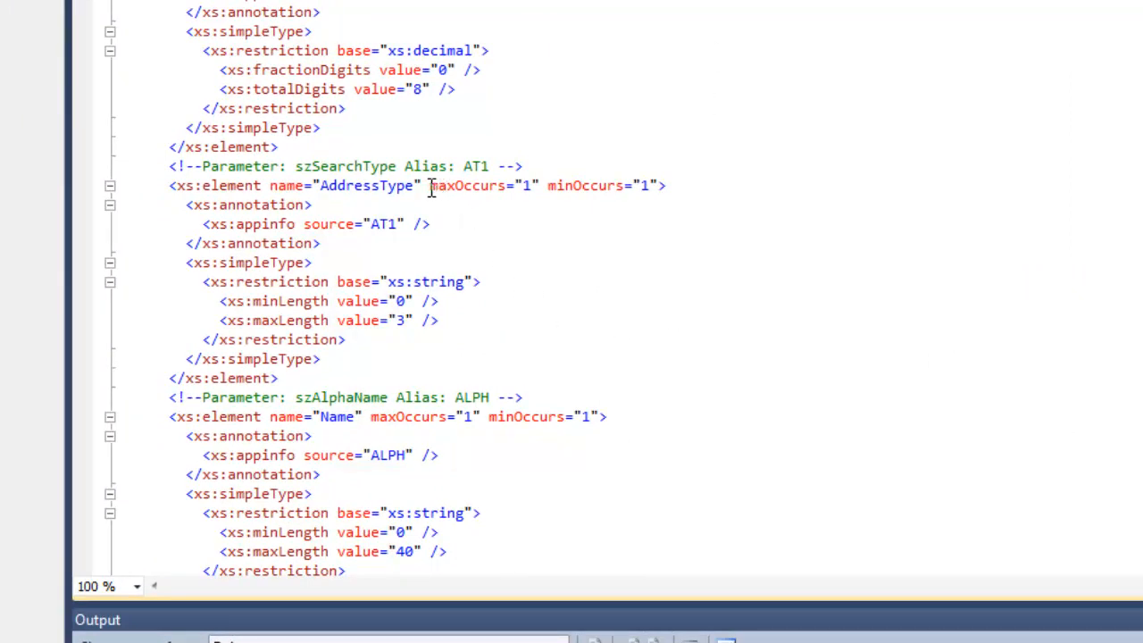
{"action": "left_click_drag", "start_coordinate": [428, 184], "coordinate": [657, 184]}
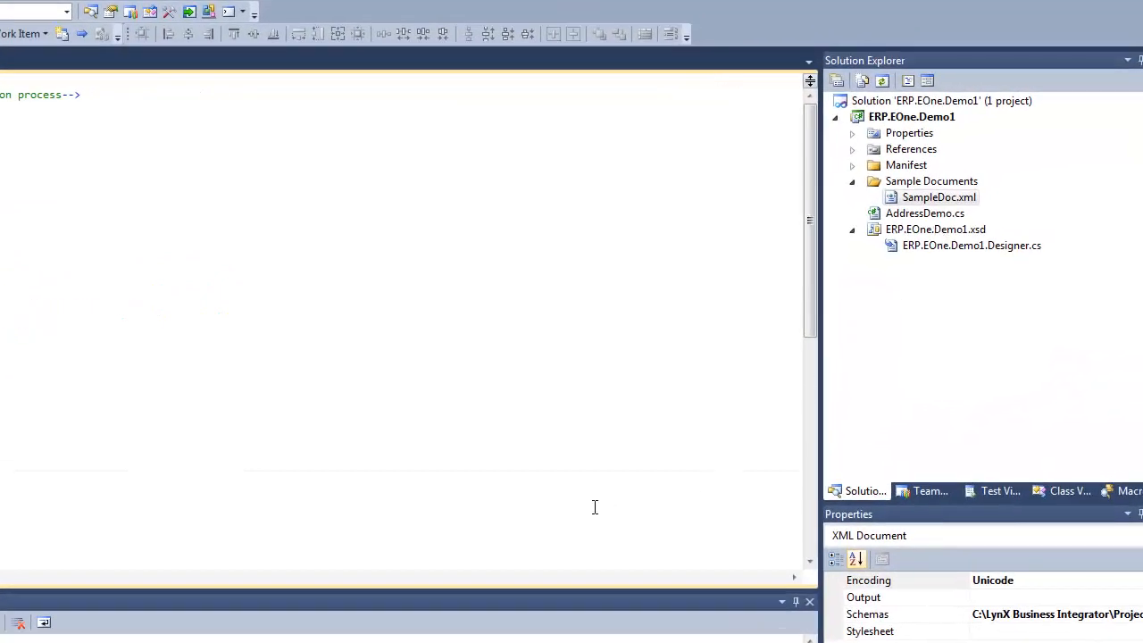
- Open SampleDoc.xml with the John Smith record and browse the Aellius LynX menu
{"action": "double_click", "coordinate": [940, 197]}
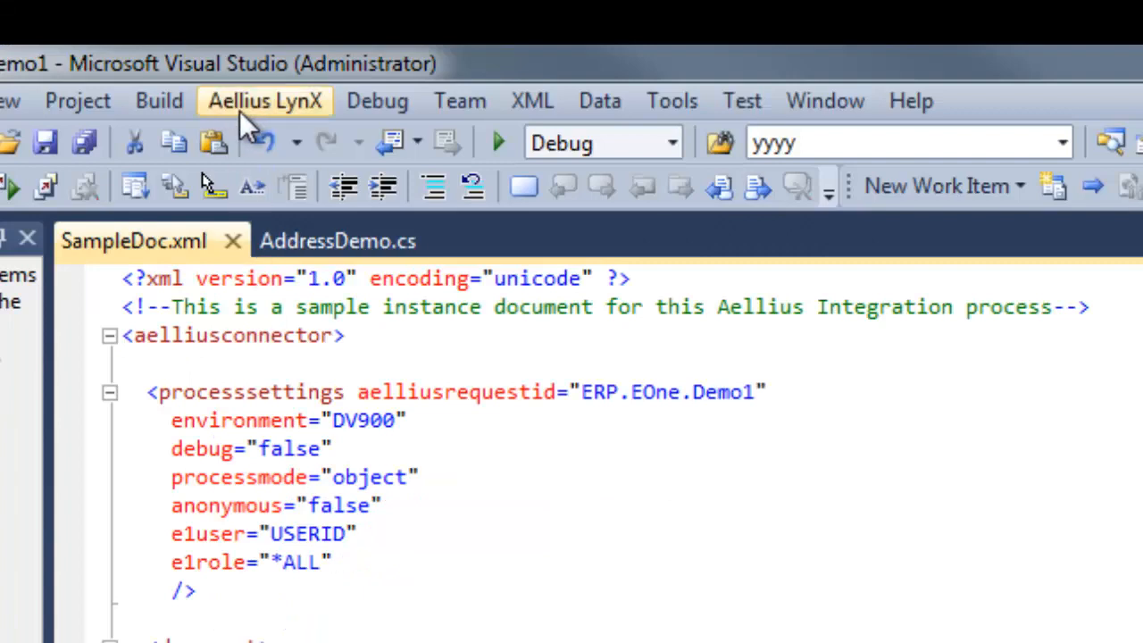
{"action": "left_click", "coordinate": [265, 100]}
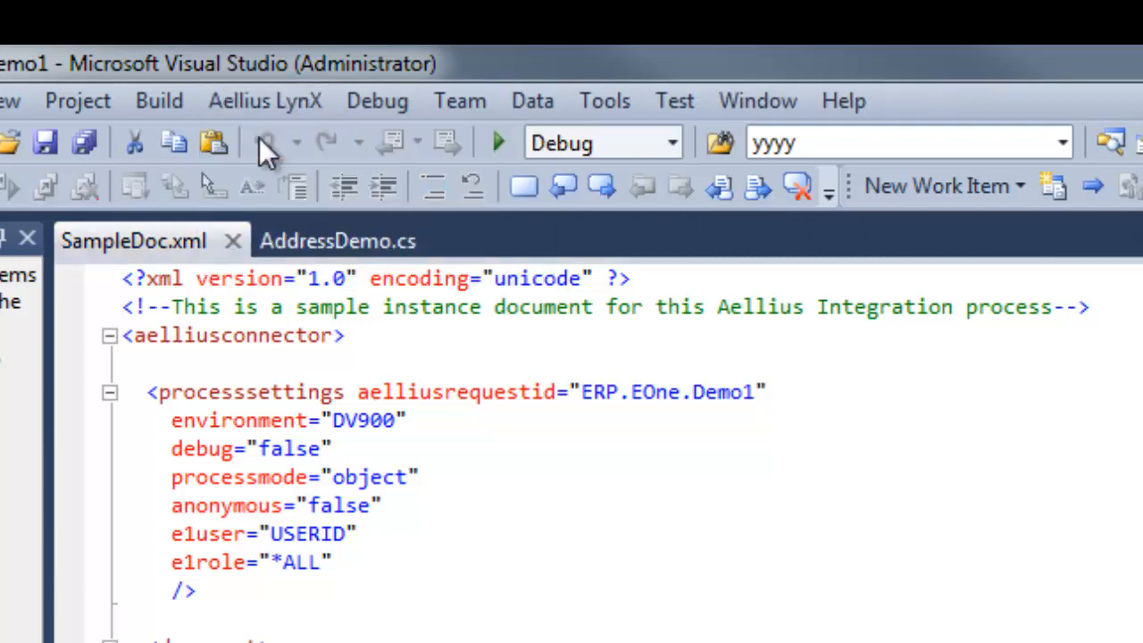
{"action": "left_click", "coordinate": [264, 100]}
{"action": "type", "text": "<Country> </Country>"}
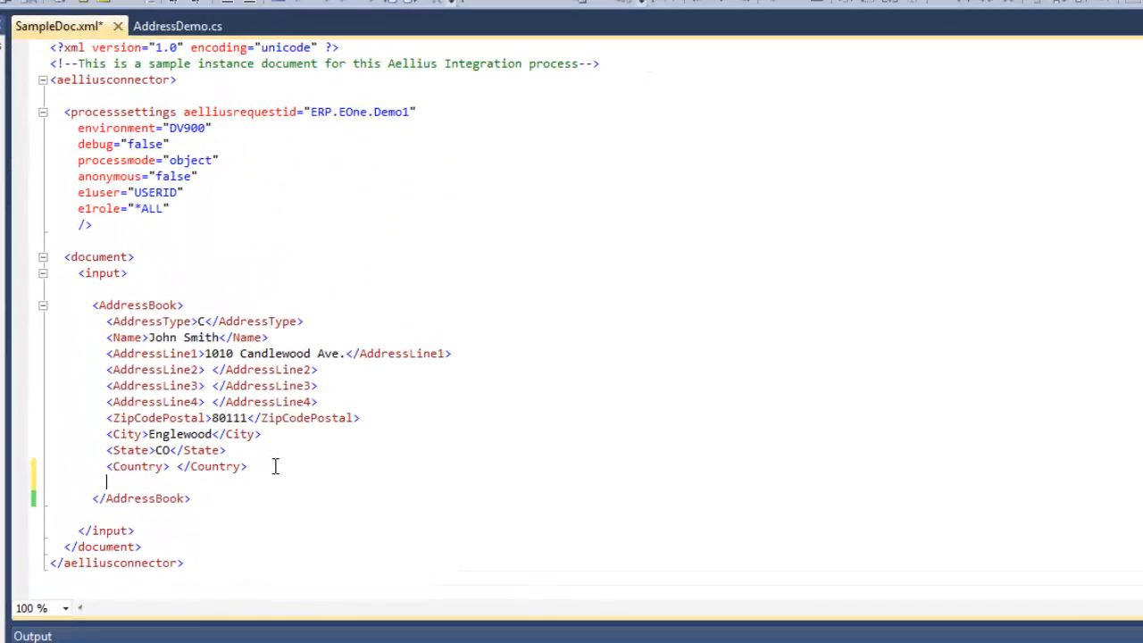
- Add a Somedata element inside AddressBook and validate so it is flagged as an invalid child
{"action": "type", "text": "<Somd"}
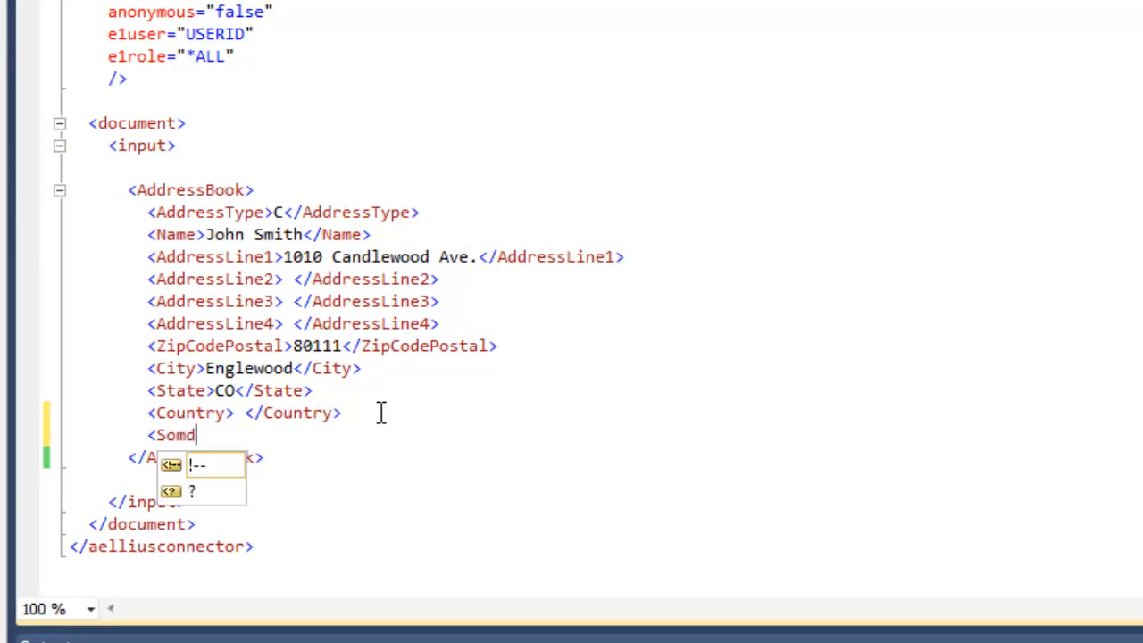
{"action": "type", "text": "a"}
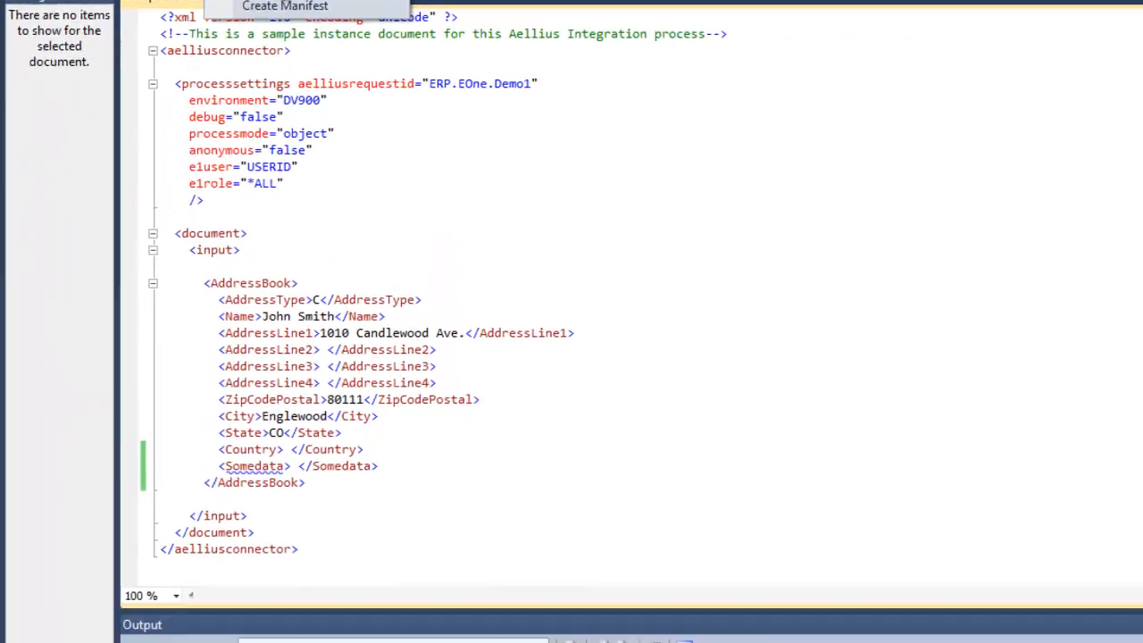
{"action": "left_click", "coordinate": [284, 8]}
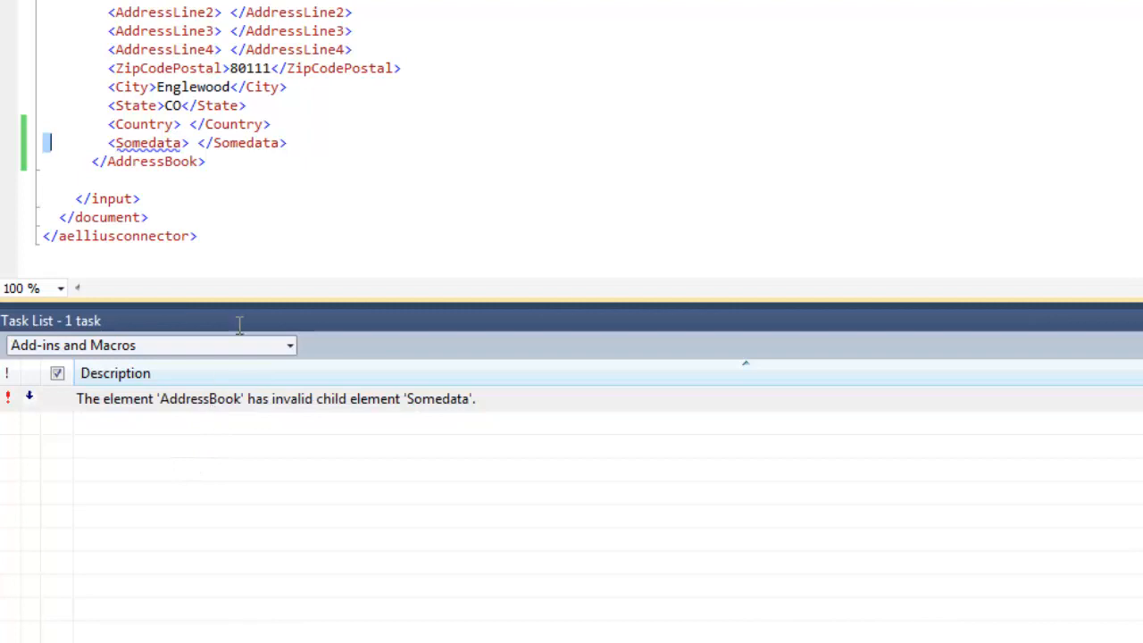
{"action": "key", "text": "Delete"}
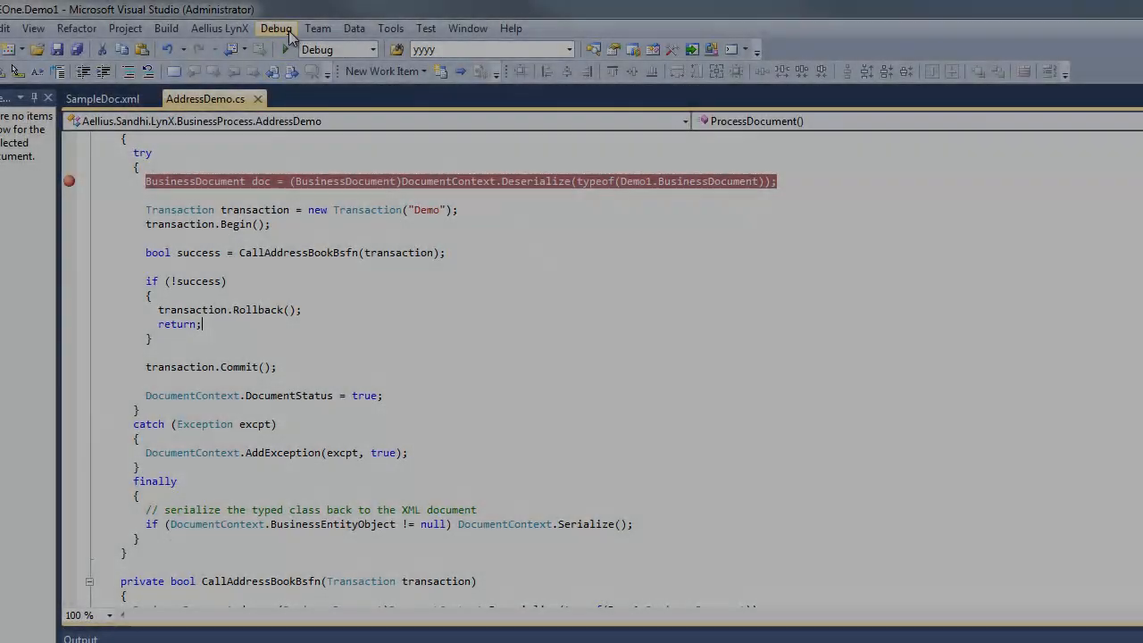
- Run the process in the Lynx Debugger and view SampleDoc_output.xml reporting AddressNumber 5562
{"action": "left_click", "coordinate": [275, 29]}
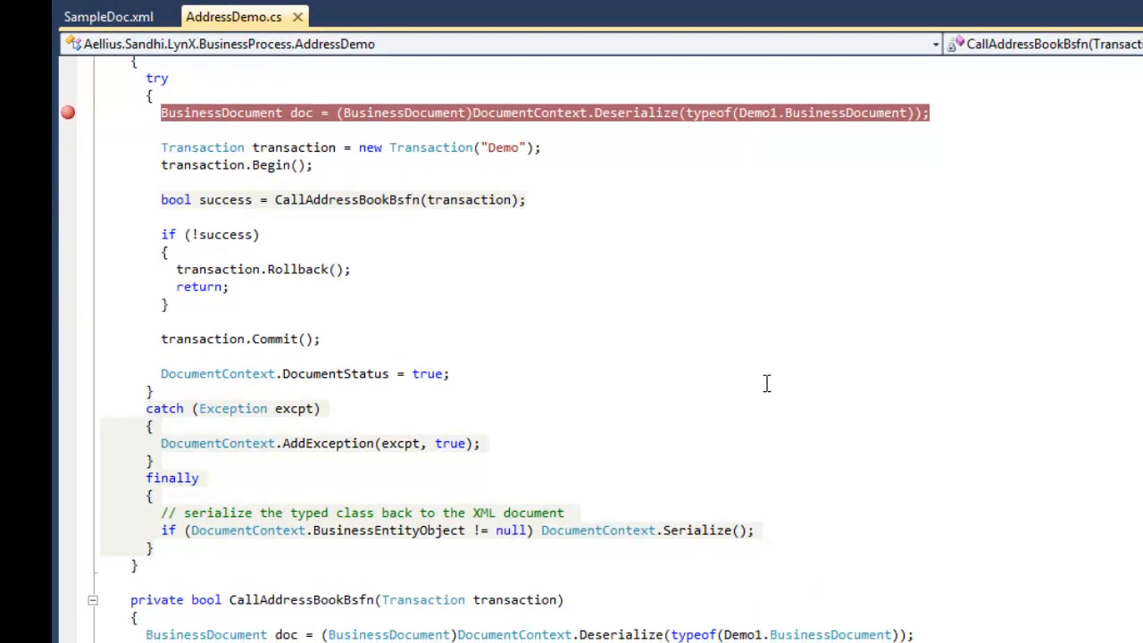
{"action": "scroll", "scroll_direction": "down", "scroll_amount": 3}
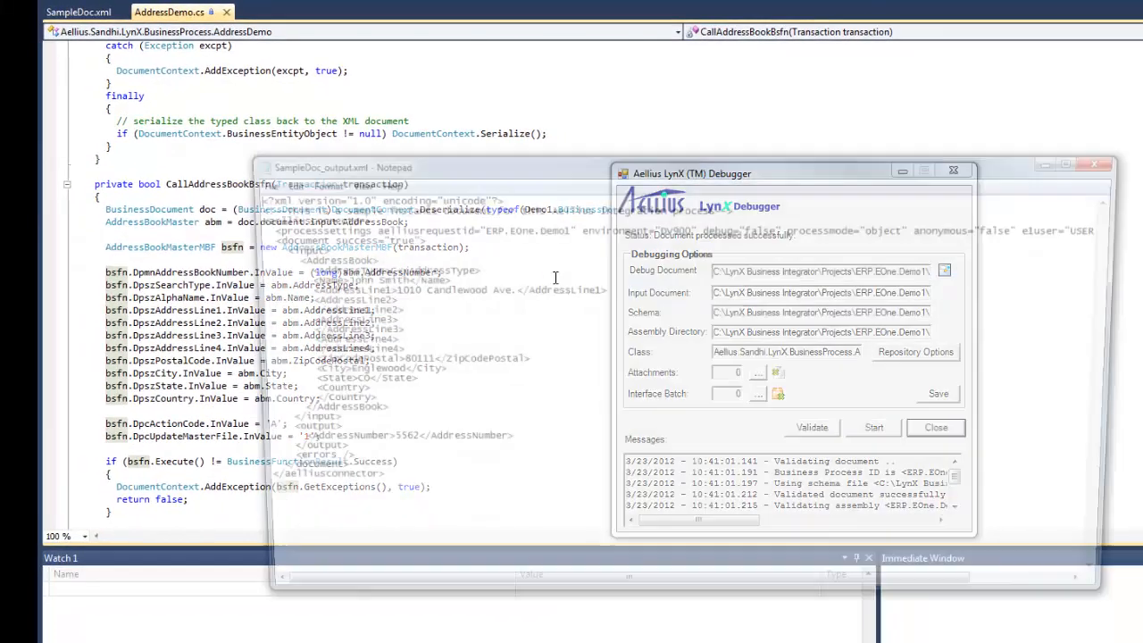
{"action": "left_click", "coordinate": [331, 168]}
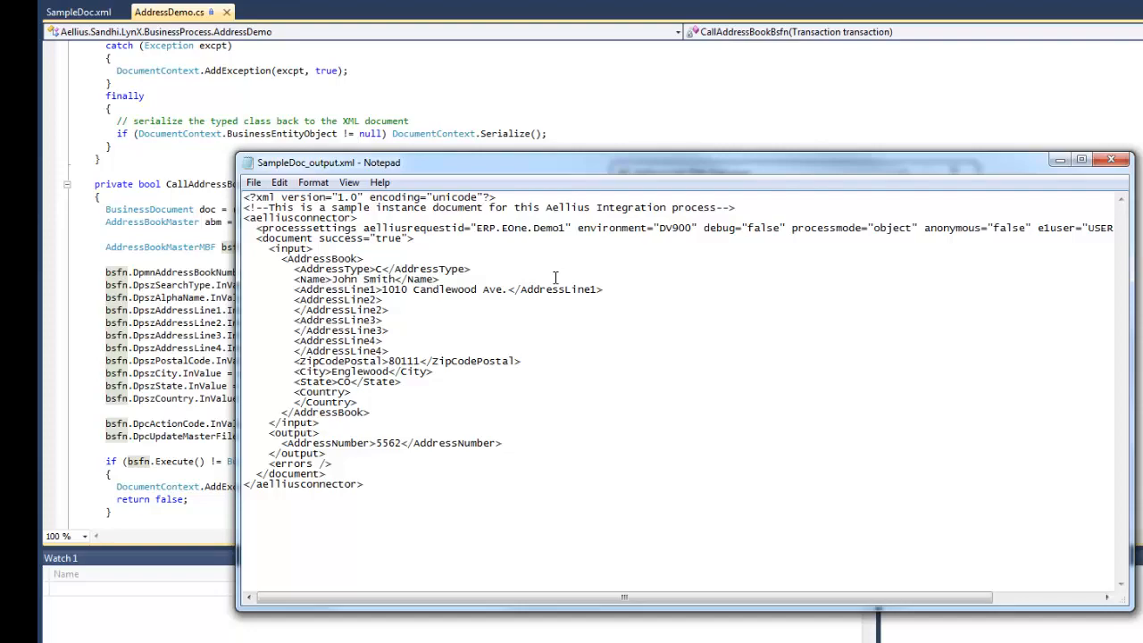
{"action": "left_click", "coordinate": [1081, 159]}
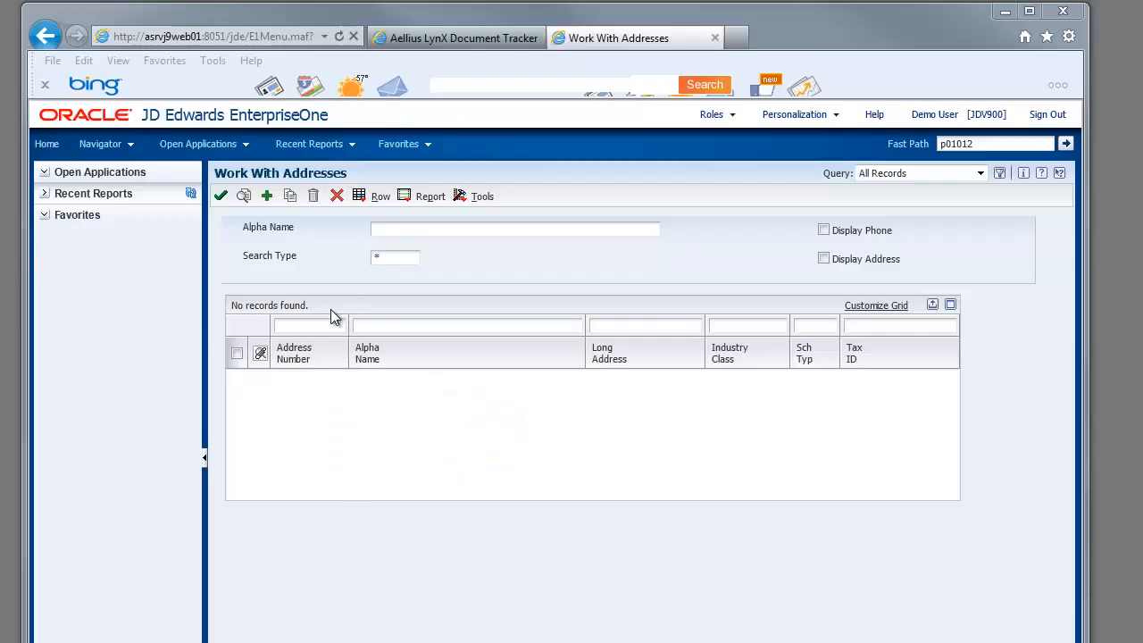
- Open address book record 5562 and check its name and Mailing address for John Smith
{"action": "type", "text": "5562"}
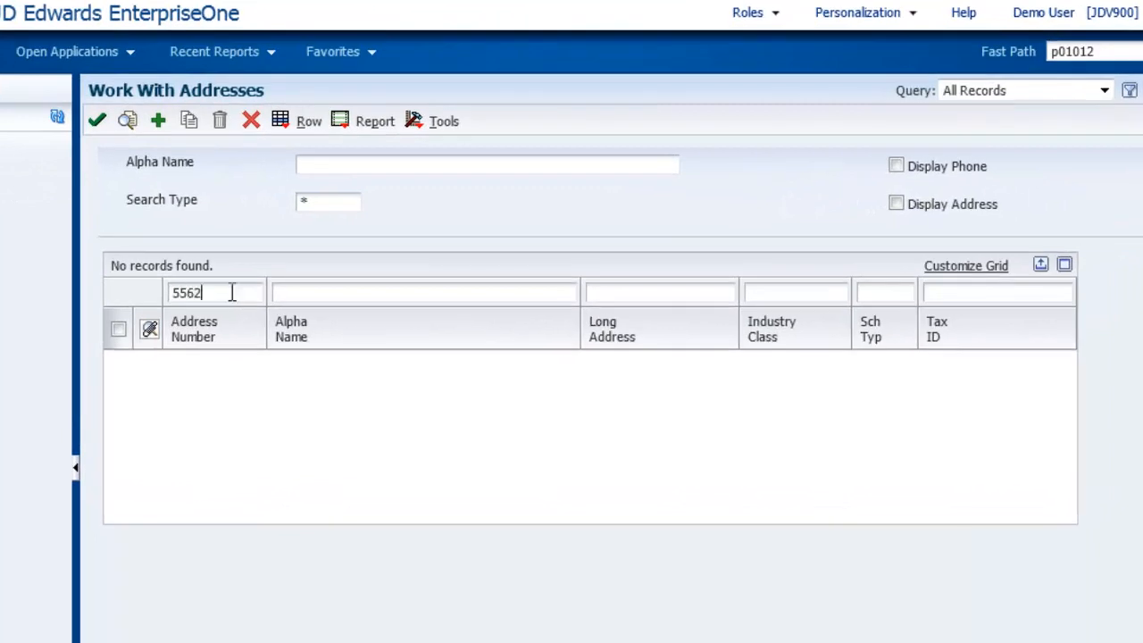
{"action": "left_click", "coordinate": [127, 122]}
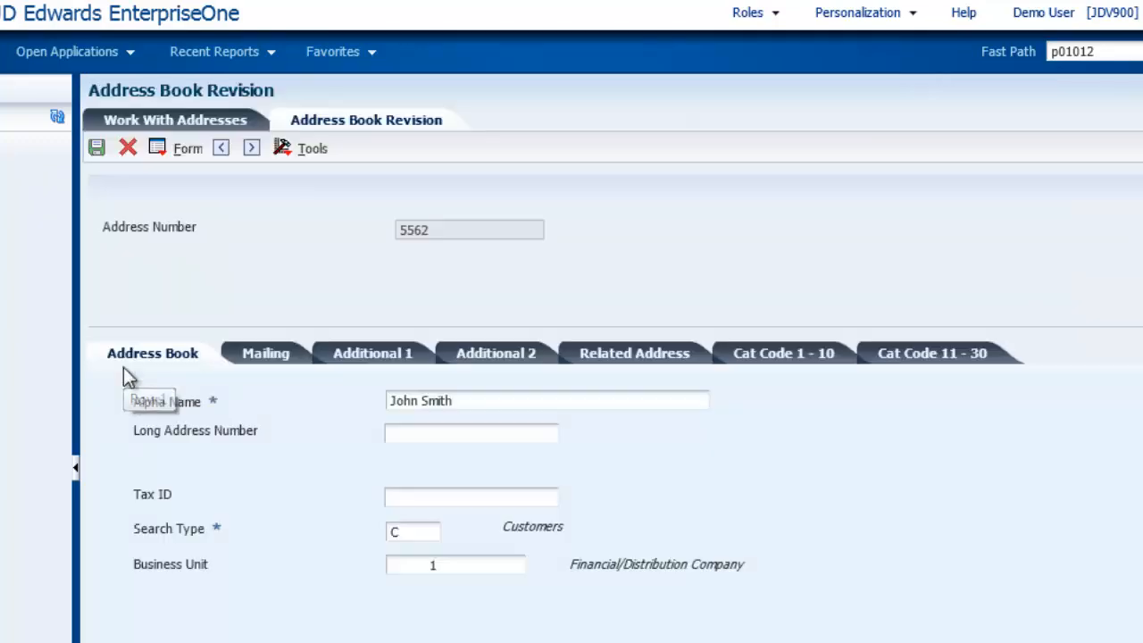
{"action": "left_click", "coordinate": [264, 354]}
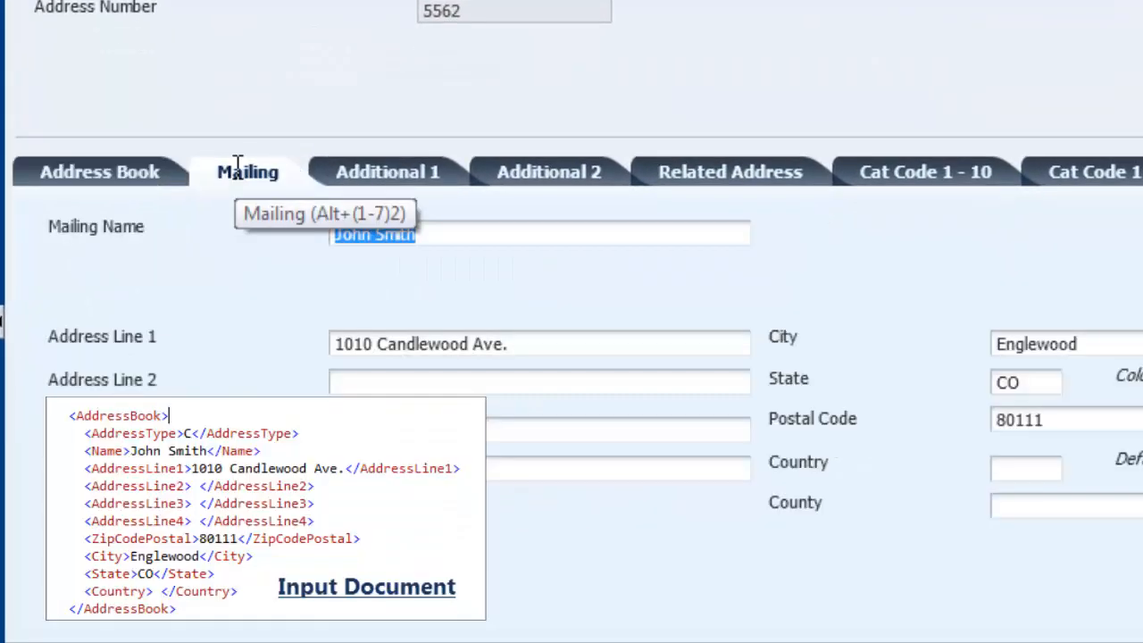